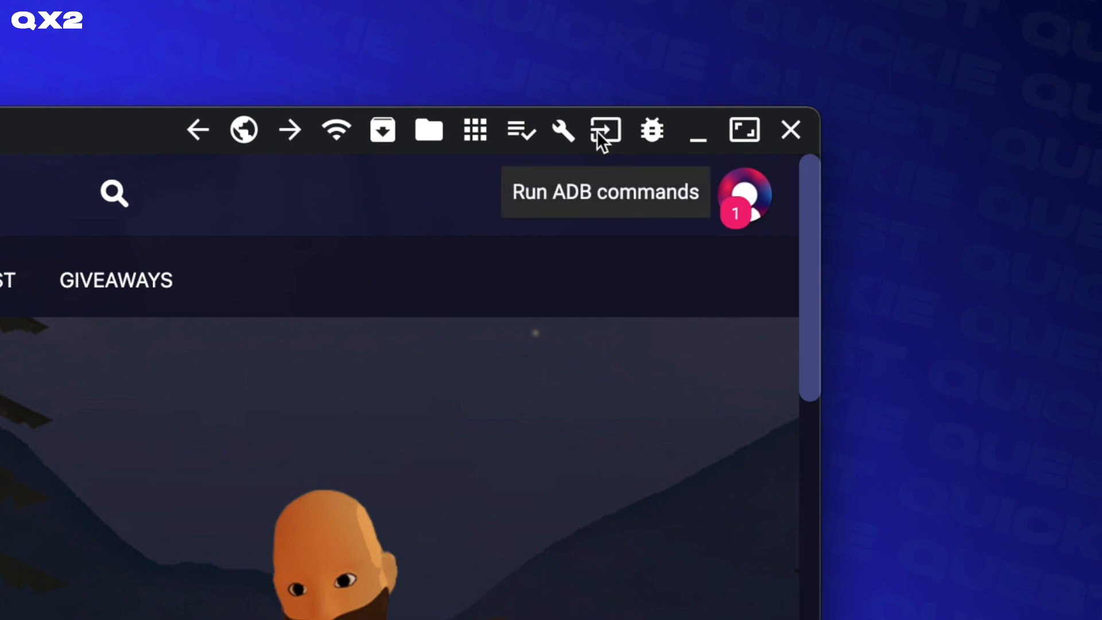
# - Bring up the Run ADB Command dialog from the toolbar
pyautogui.click(606, 130)
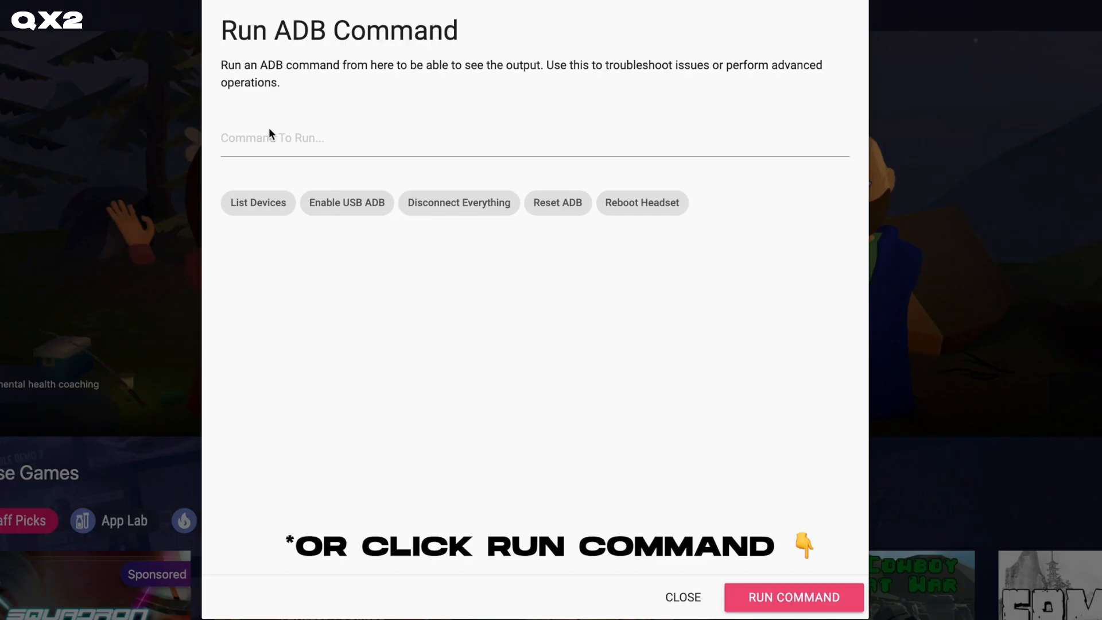
# - Run 'adb shell setprop debug.oculus.capture.width 1080' against the headset
pyautogui.write('adb shell setprop debug.oculus.capture.width 1080')
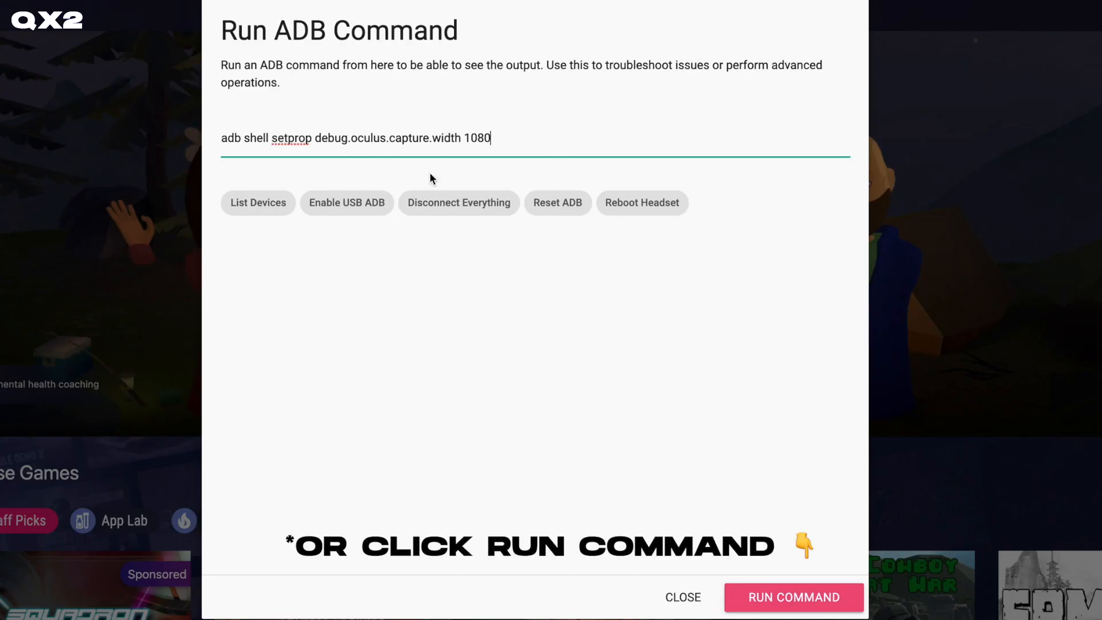
pyautogui.click(795, 597)
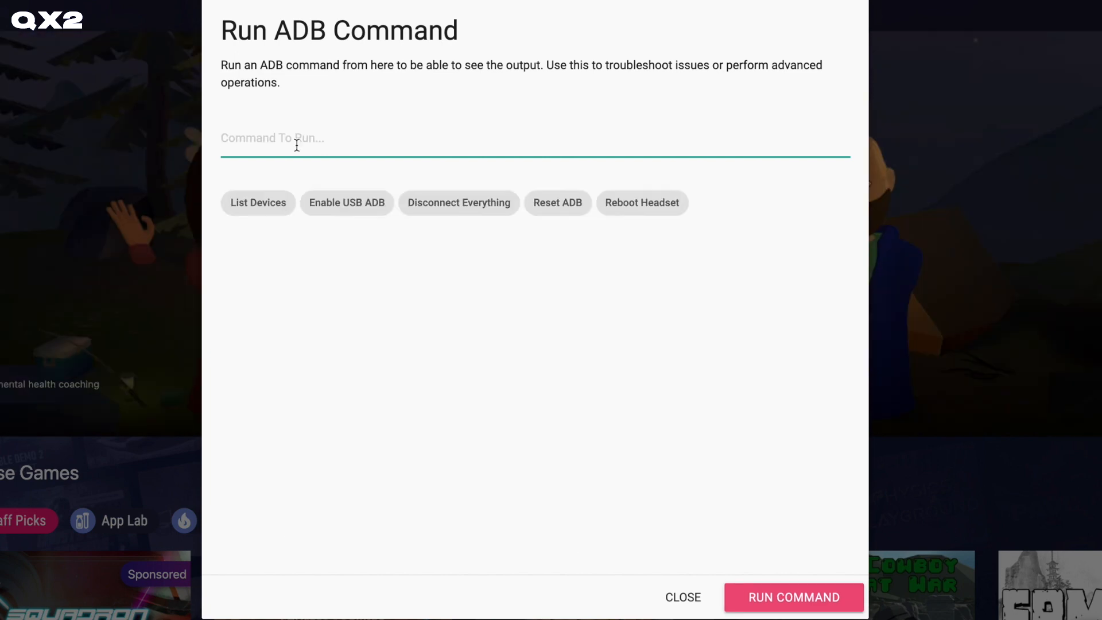
# - Run 'adb shell setprop debug.oculus.fullRateCapture 1' against the headset
pyautogui.write('adb shell setprop debug.oculus.fullRateCapture 1')
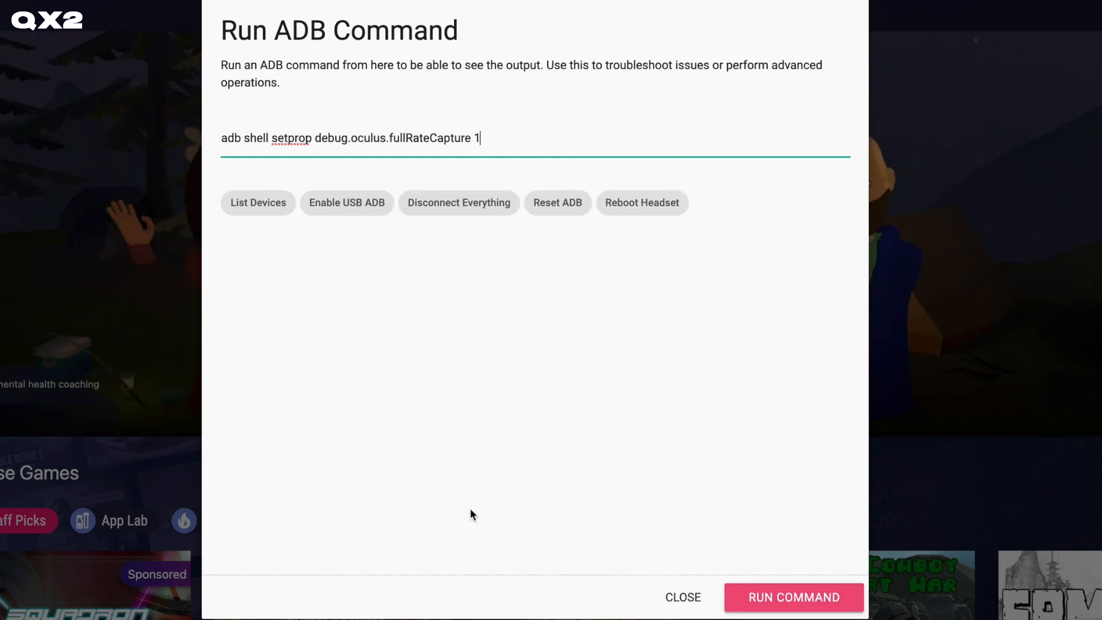
pyautogui.click(794, 613)
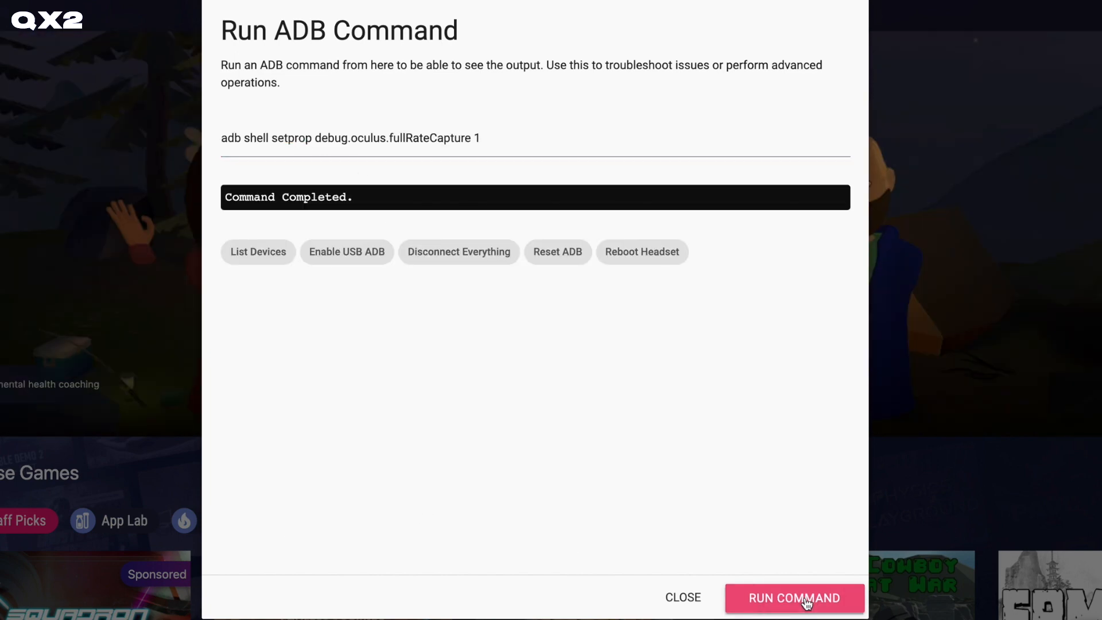
pyautogui.click(795, 613)
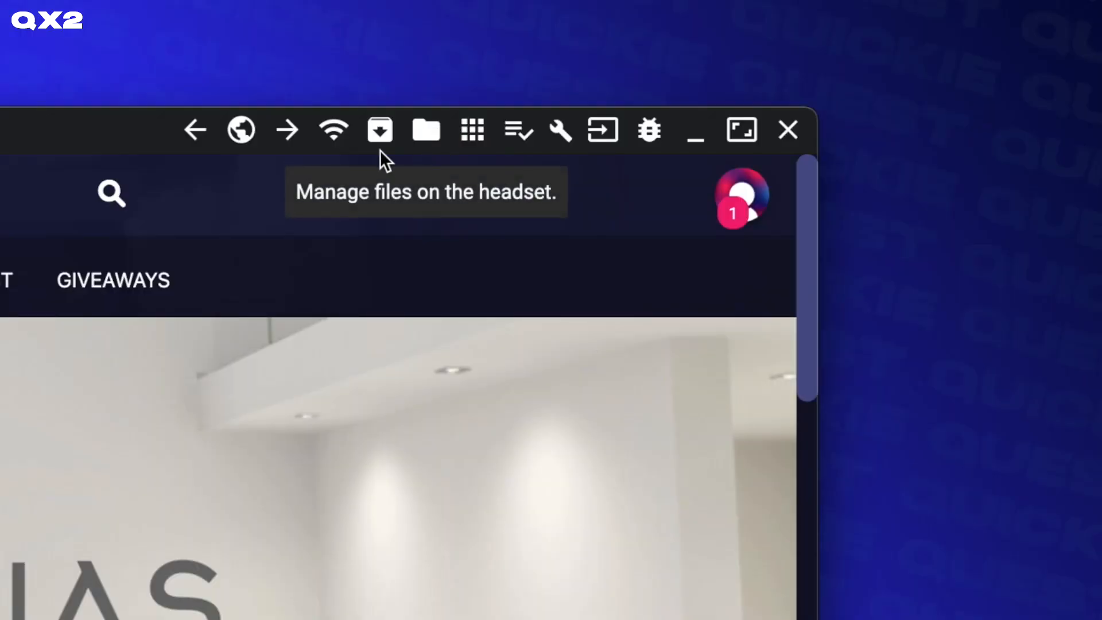
# - Browse the headset's VideoShots folder and choose the GorillaTag mp4 to save to PC
pyautogui.click(380, 130)
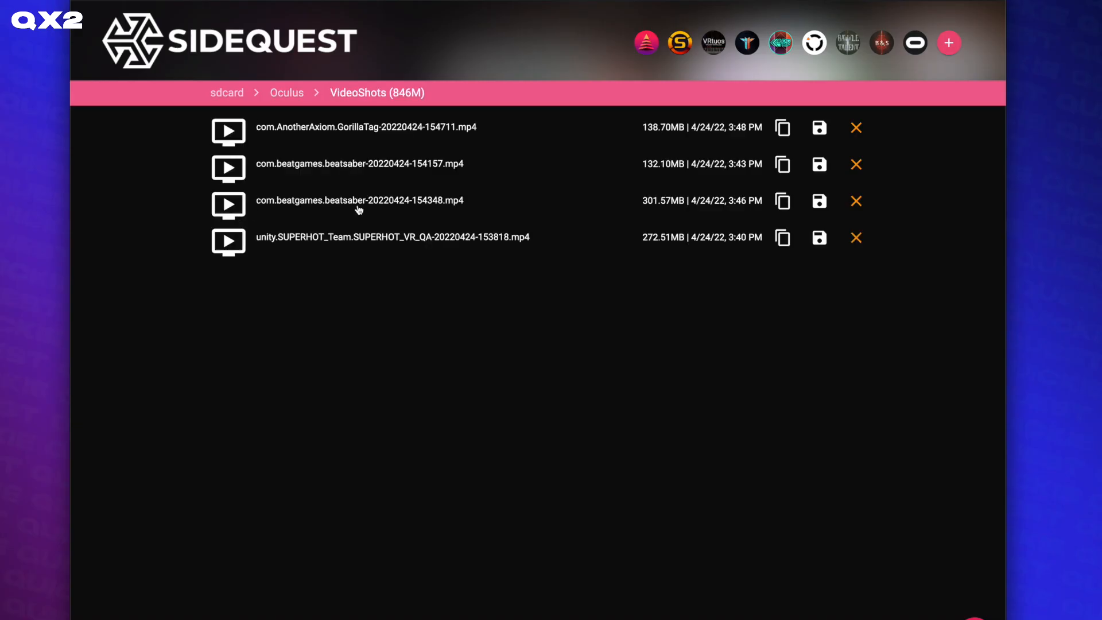
pyautogui.moveTo(820, 128)
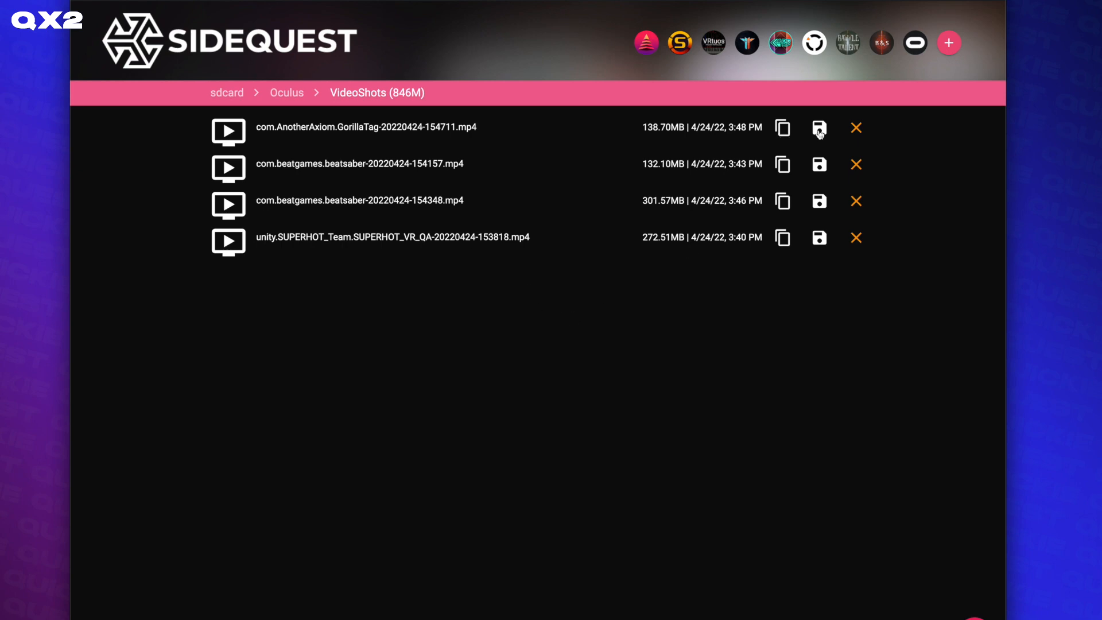
pyautogui.click(820, 128)
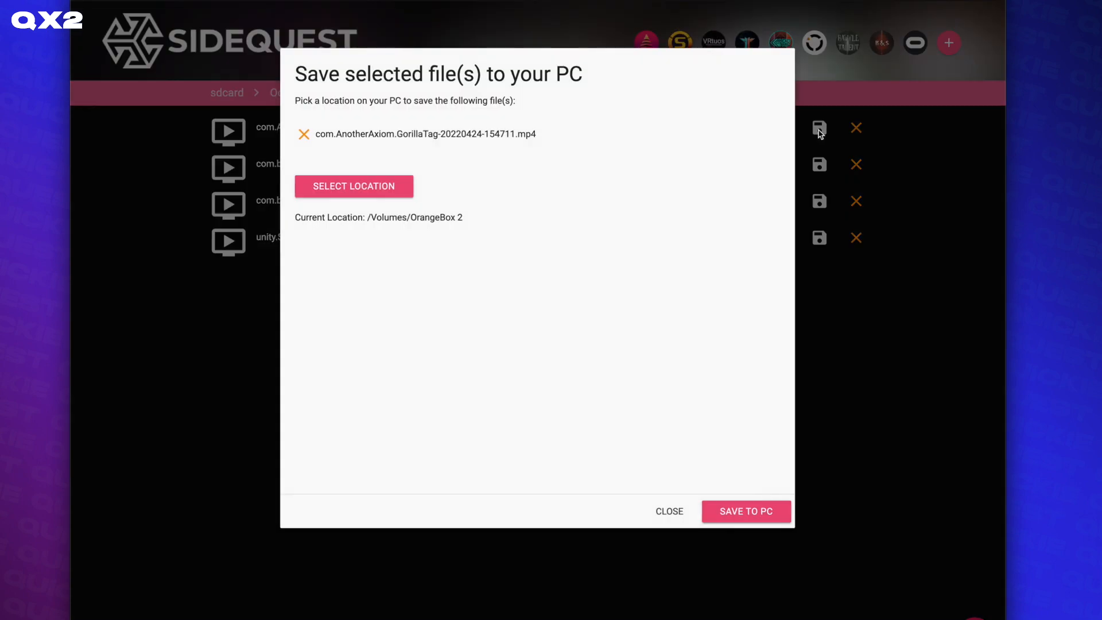